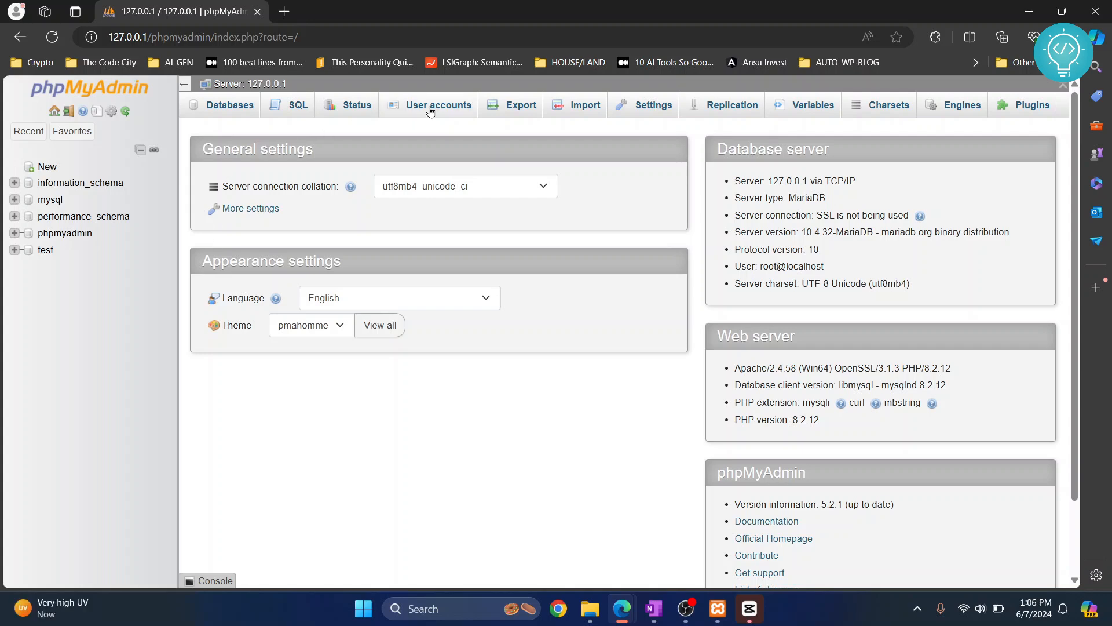
Show the server's User accounts overview listing accounts, hosts and privileges.
{"action": "left_click", "coordinate": [438, 105]}
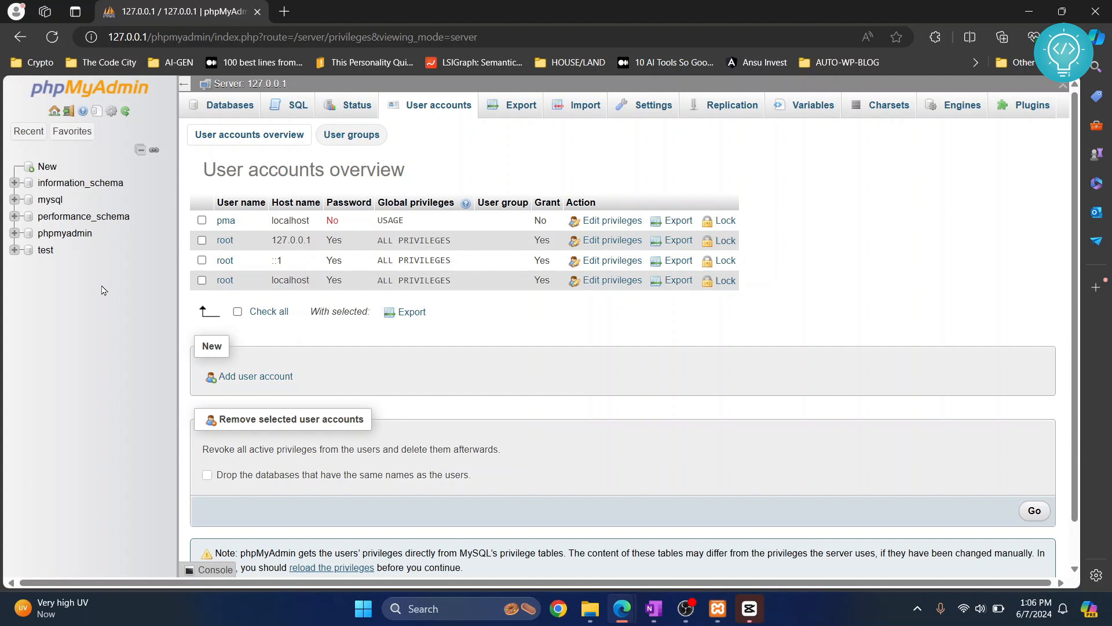
{"action": "mouse_move", "coordinate": [317, 353]}
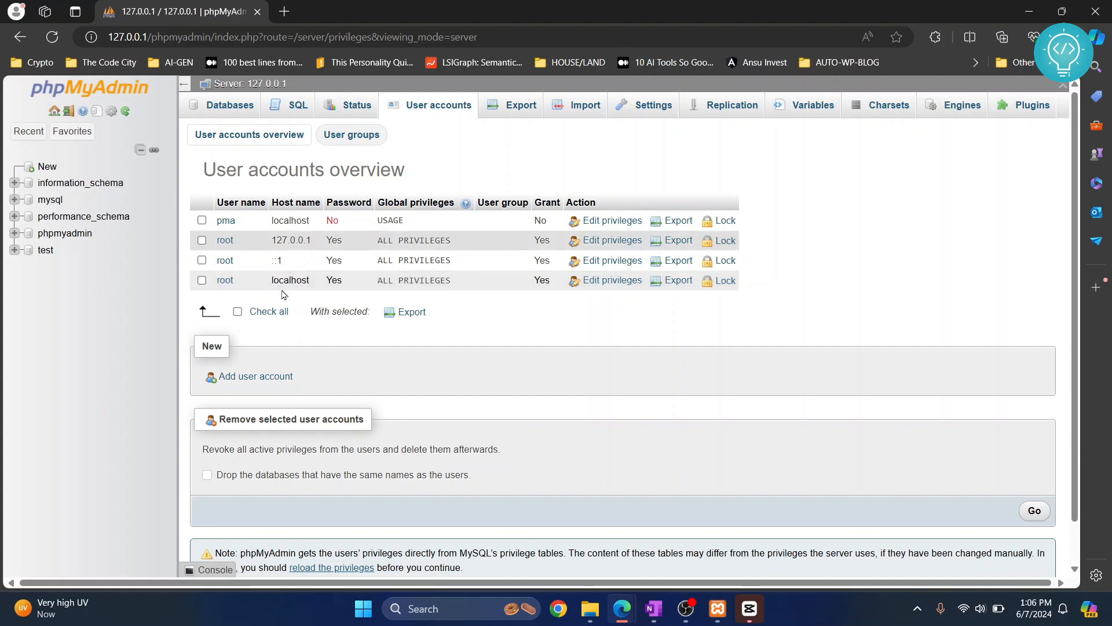
Add account new_user for any host with a password and create it via Go.
{"action": "left_click", "coordinate": [254, 375]}
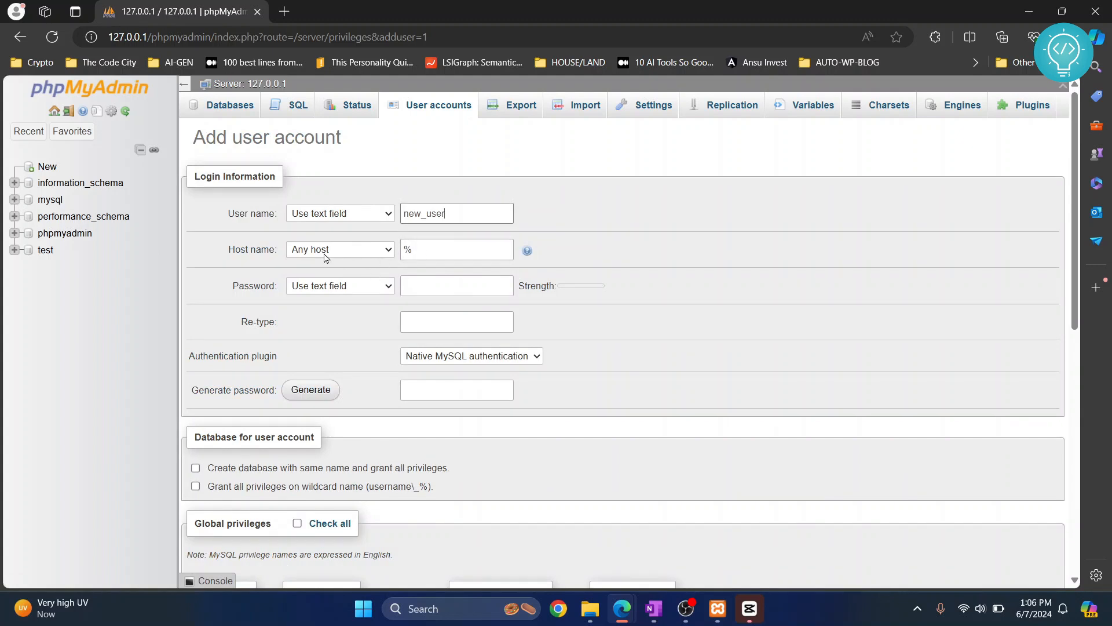
{"action": "mouse_move", "coordinate": [434, 248]}
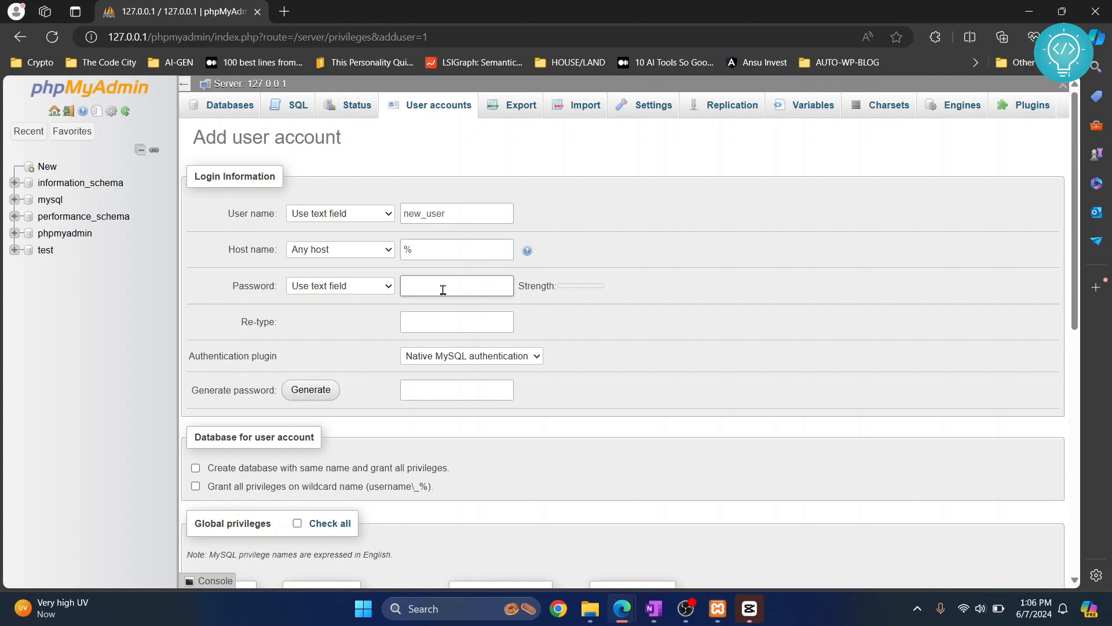
{"action": "type", "text": "password"}
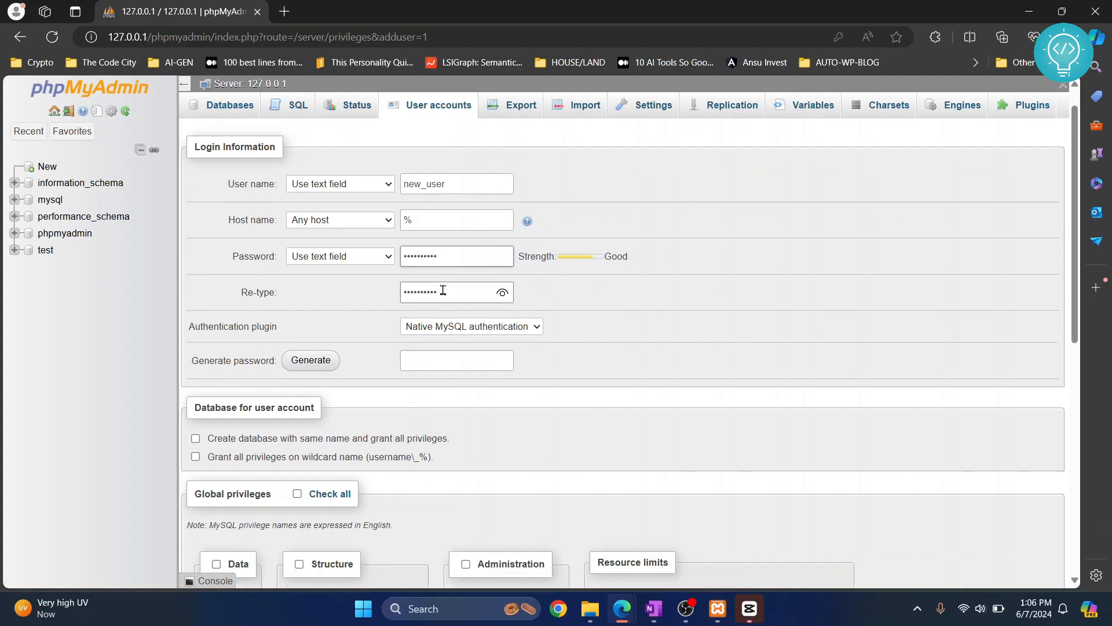
{"action": "scroll", "scroll_direction": "down", "scroll_amount": 3}
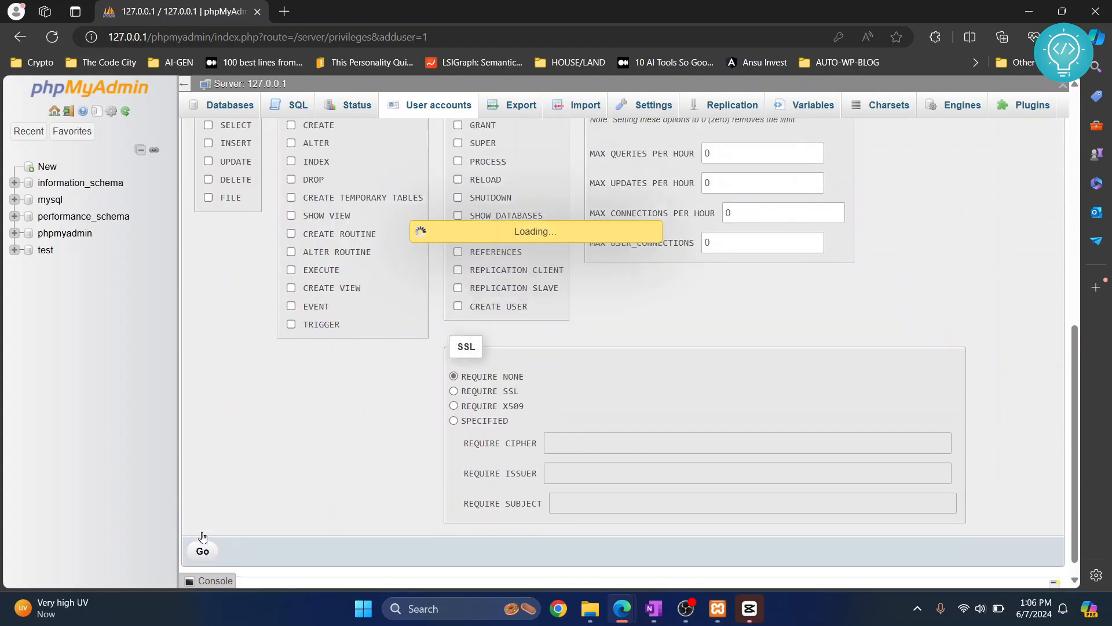
{"action": "left_click", "coordinate": [202, 551]}
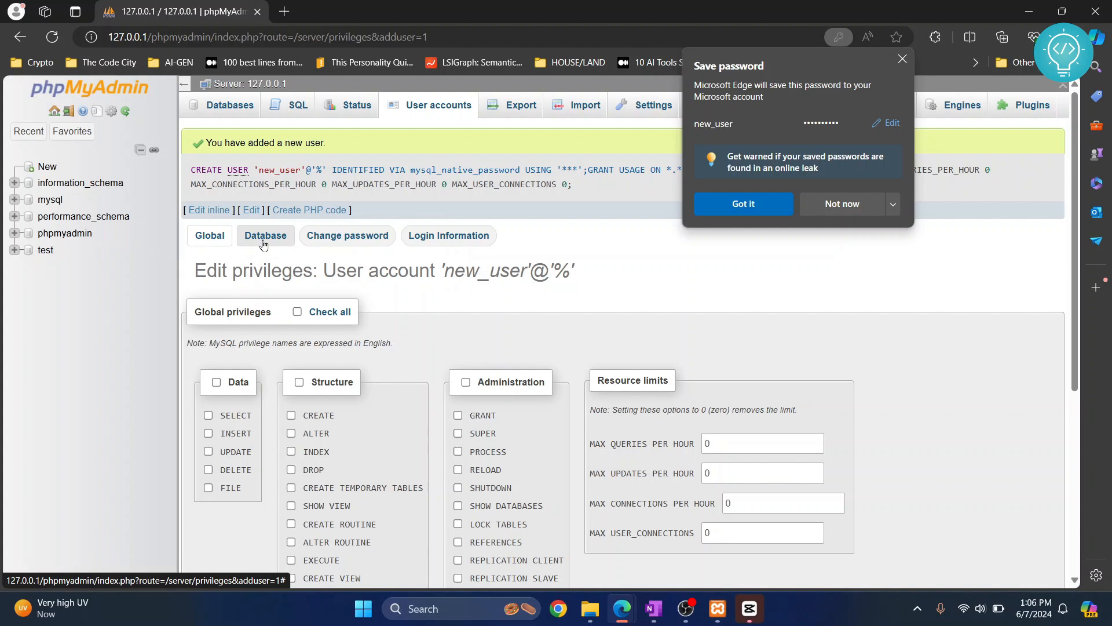
Grant new_user all database-specific privileges on the test database and save.
{"action": "left_click", "coordinate": [265, 235]}
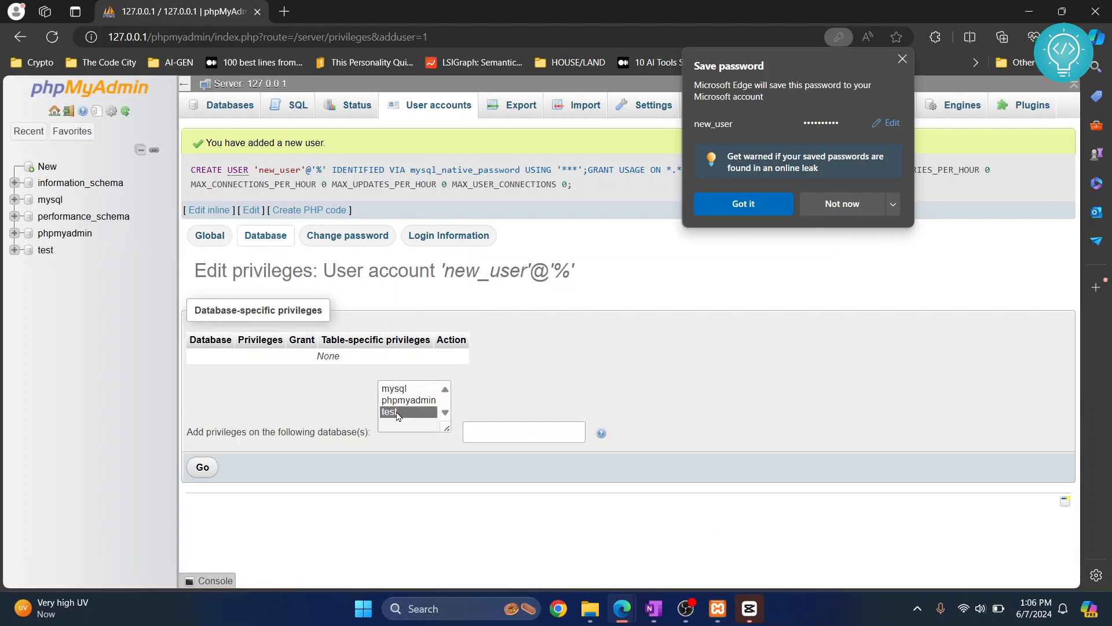
{"action": "left_click", "coordinate": [202, 467]}
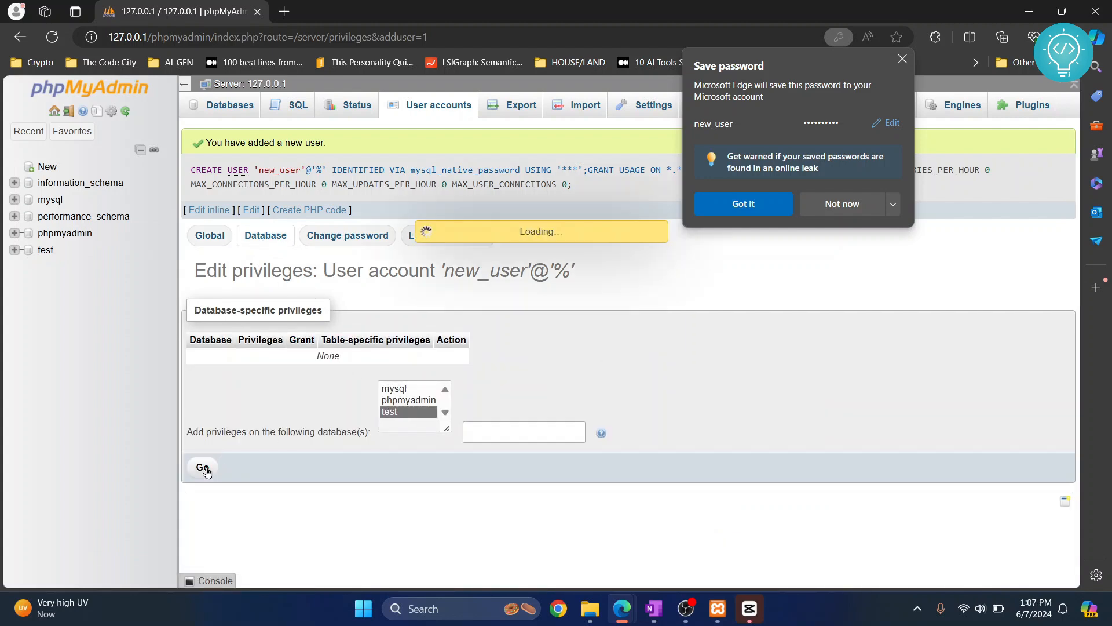
{"action": "left_click", "coordinate": [201, 468]}
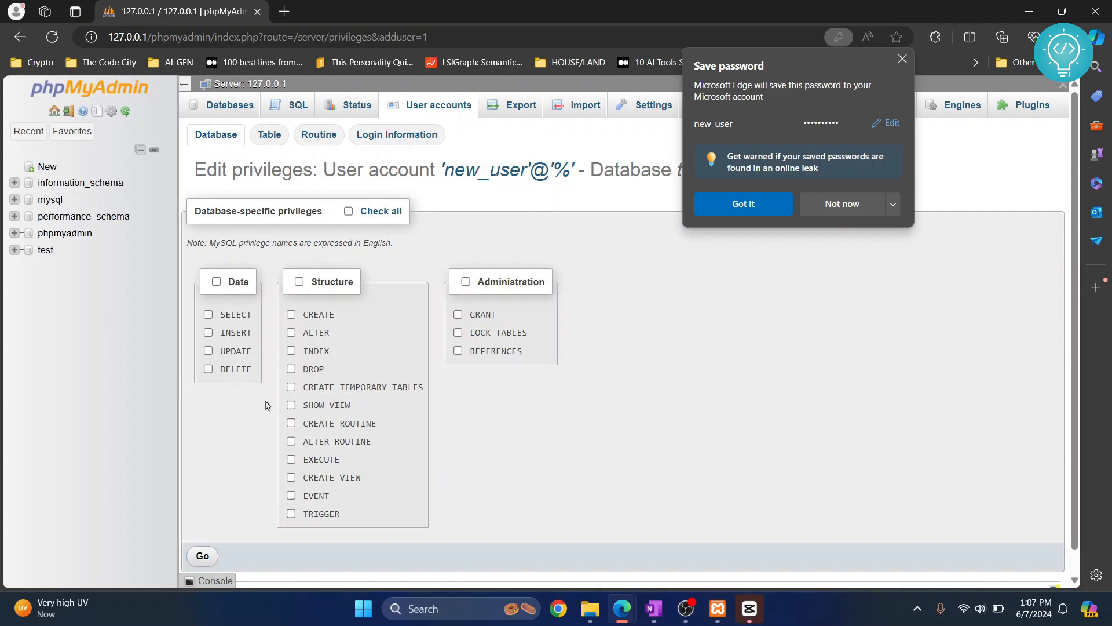
{"action": "mouse_move", "coordinate": [526, 502]}
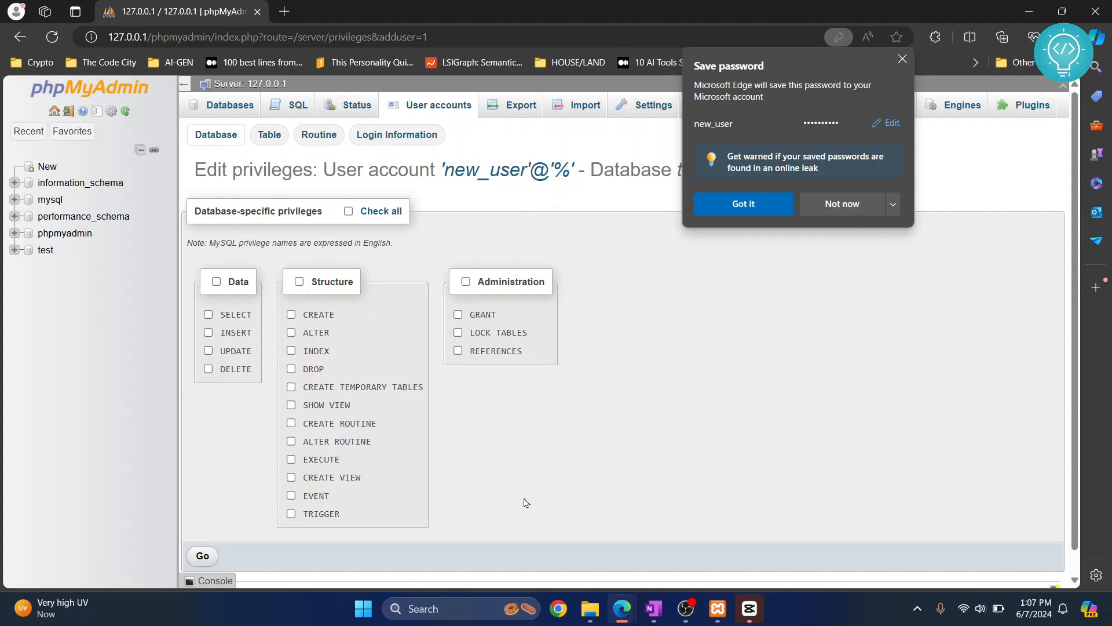
{"action": "mouse_move", "coordinate": [334, 226]}
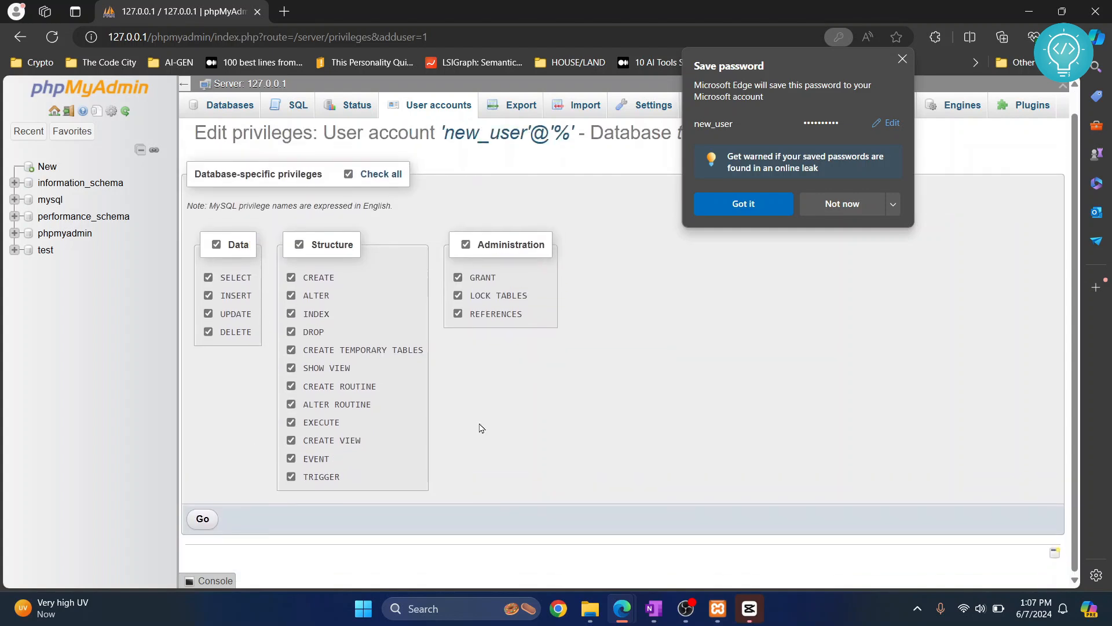
{"action": "left_click", "coordinate": [202, 519]}
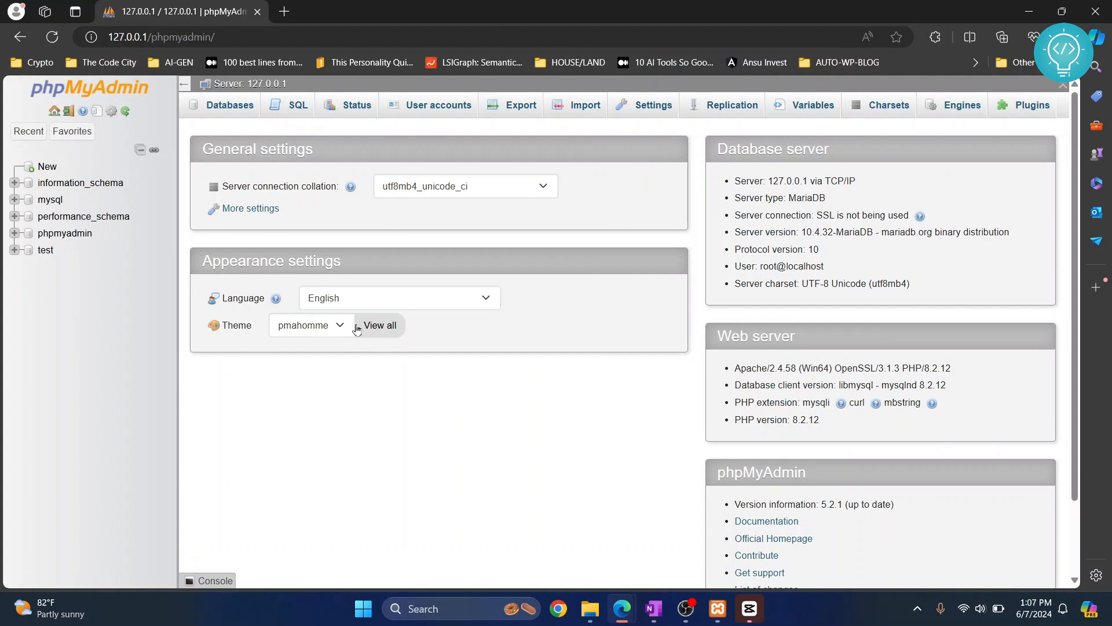
{"action": "mouse_move", "coordinate": [564, 486]}
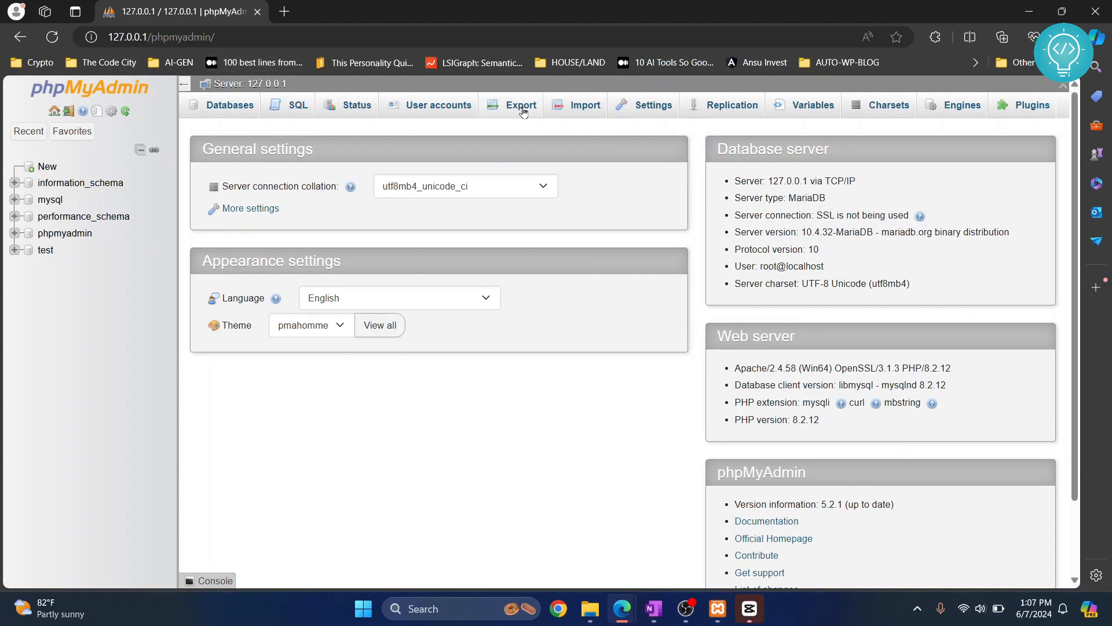
Browse to C:\xampp\phpMyAdmin and open config.inc.php in Notepad.
{"action": "left_click", "coordinate": [589, 614]}
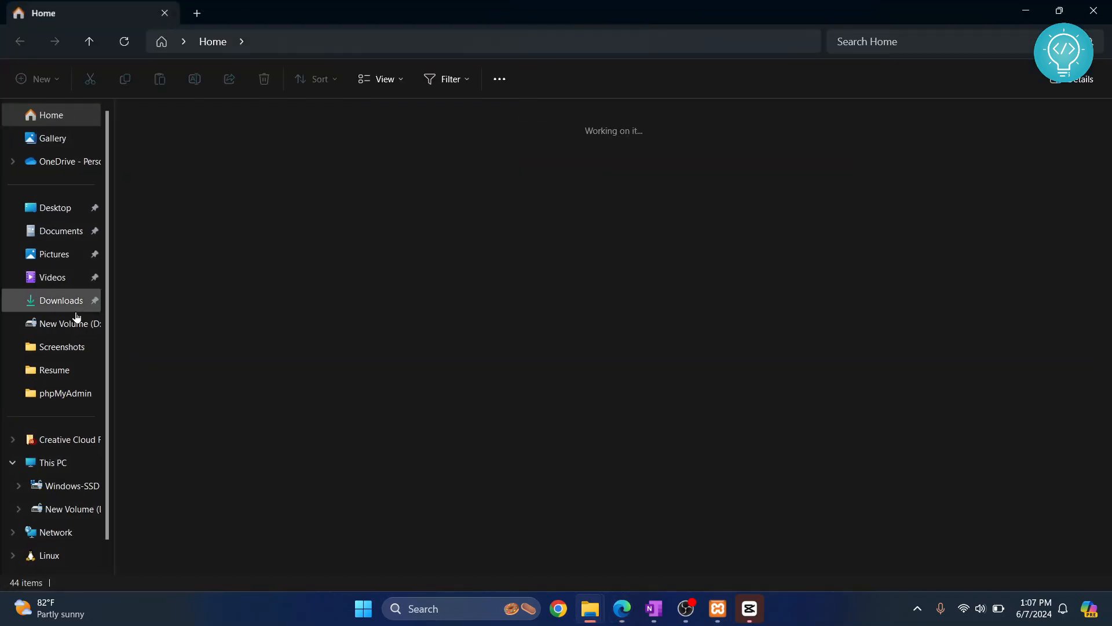
{"action": "left_click", "coordinate": [72, 486]}
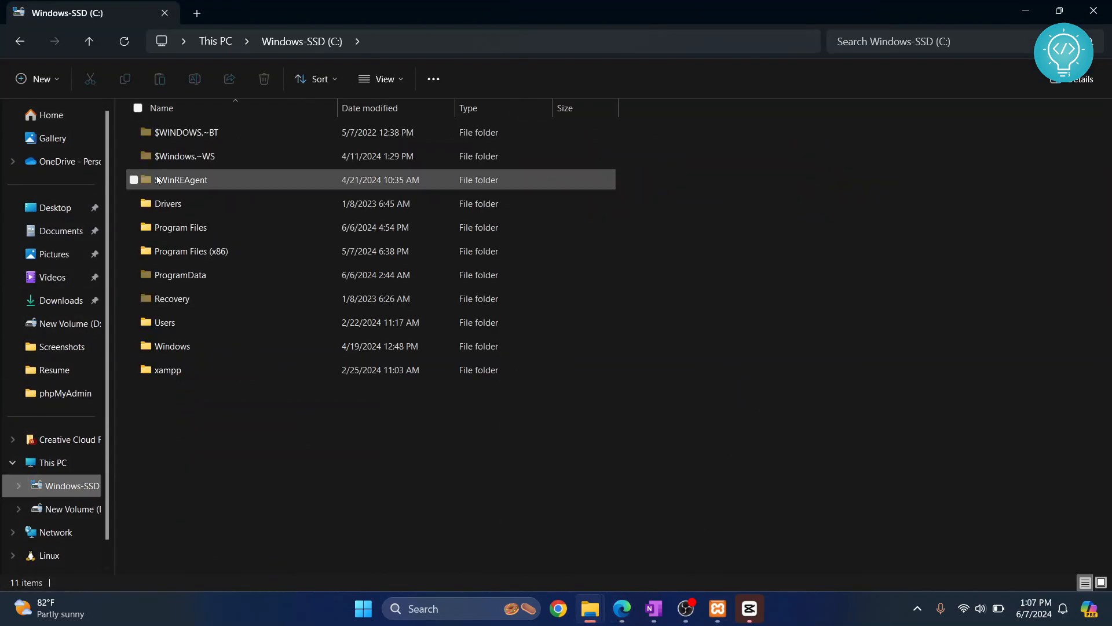
{"action": "double_click", "coordinate": [166, 370]}
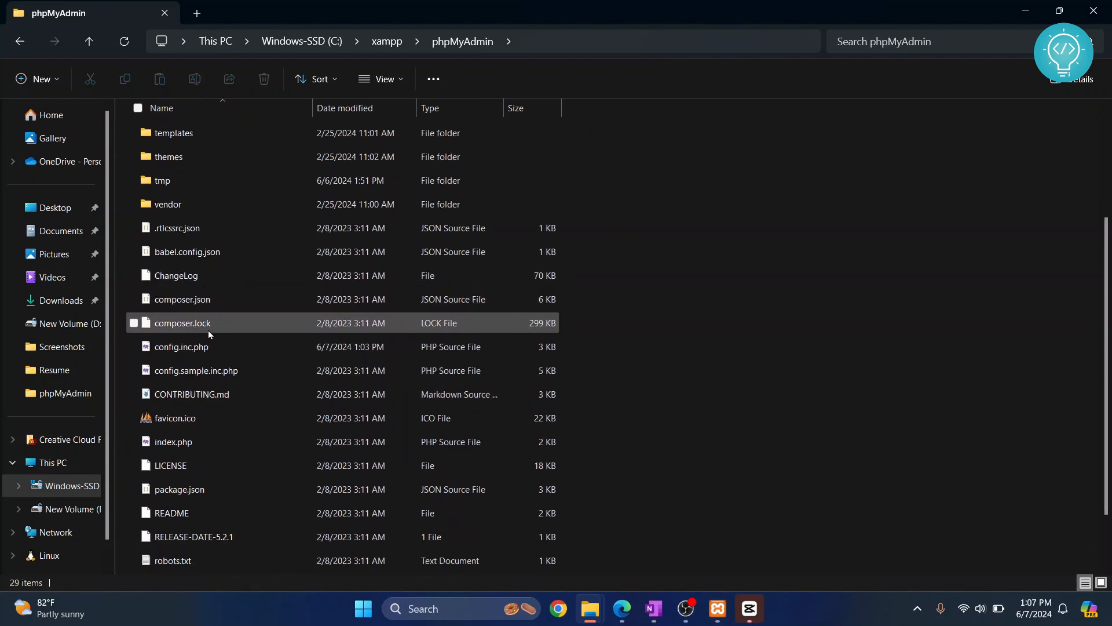
{"action": "right_click", "coordinate": [181, 346]}
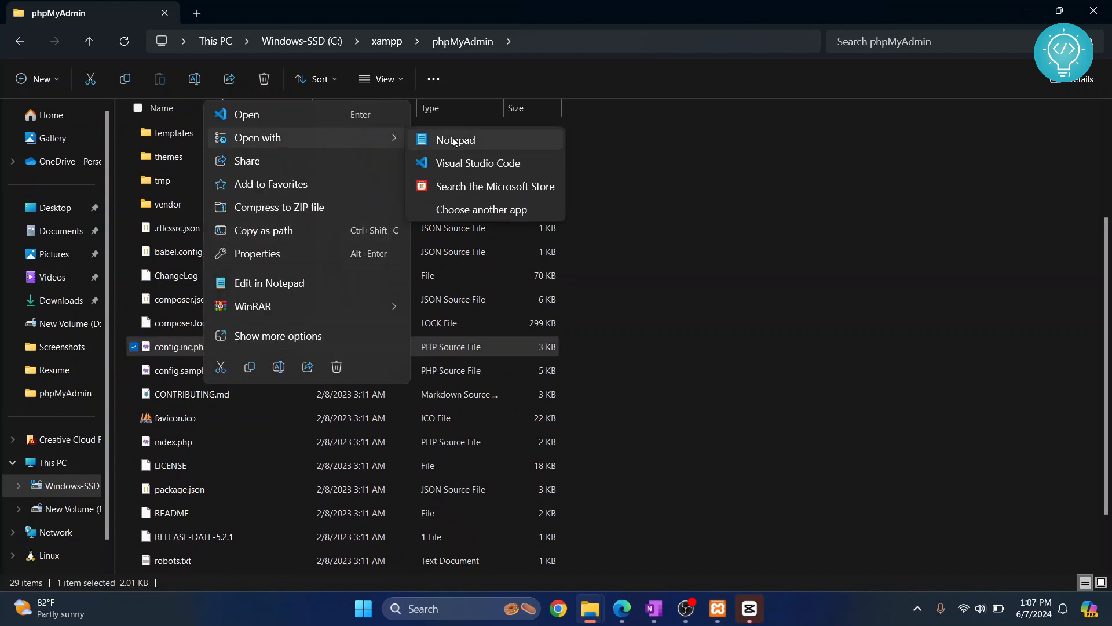
{"action": "left_click", "coordinate": [455, 141]}
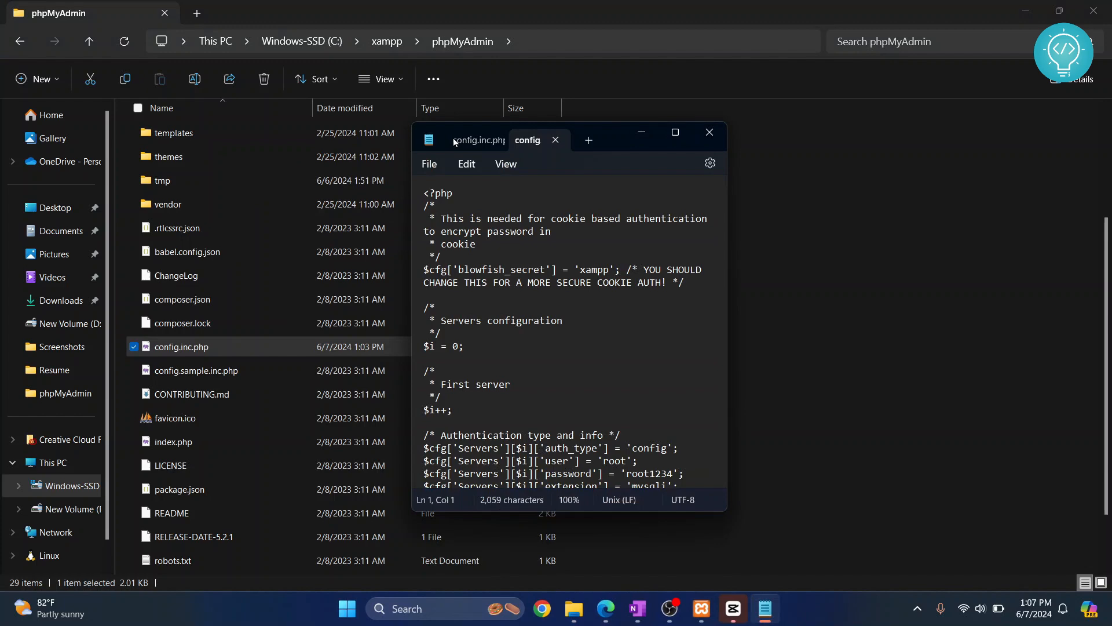
{"action": "left_click", "coordinate": [673, 133]}
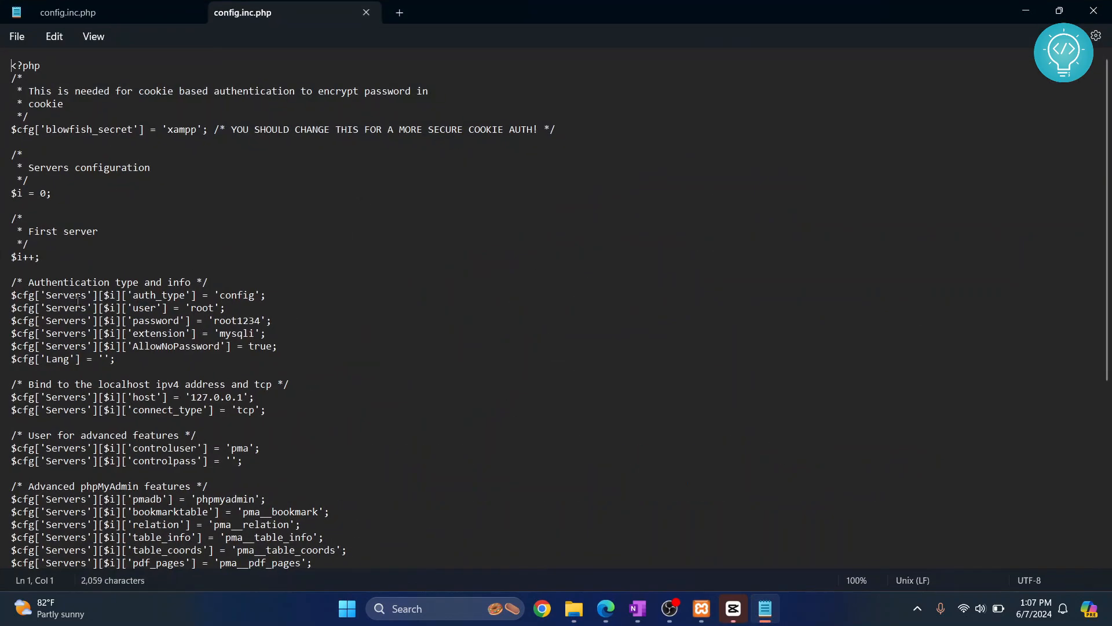
{"action": "left_click_drag", "start_coordinate": [11, 308], "coordinate": [277, 321]}
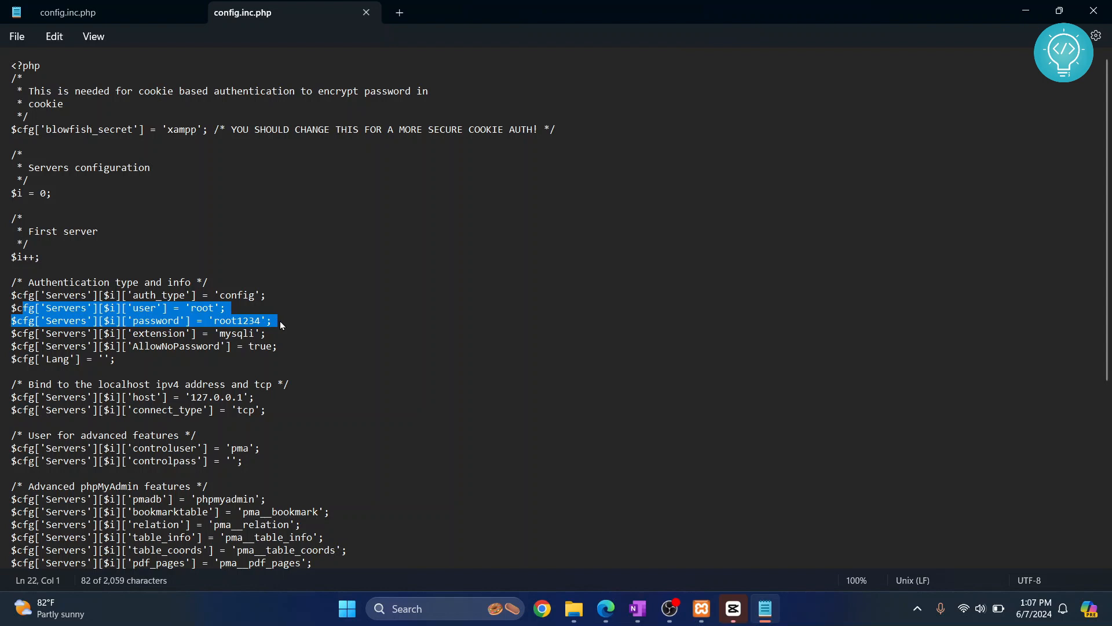
{"action": "mouse_move", "coordinate": [170, 312]}
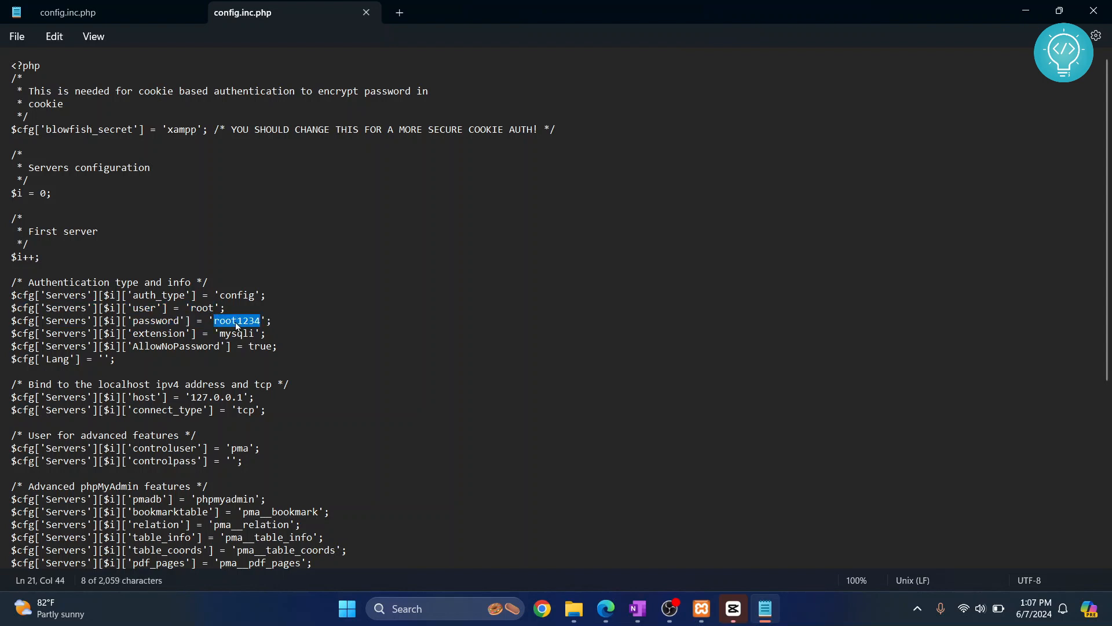
{"action": "type", "text": "new_"}
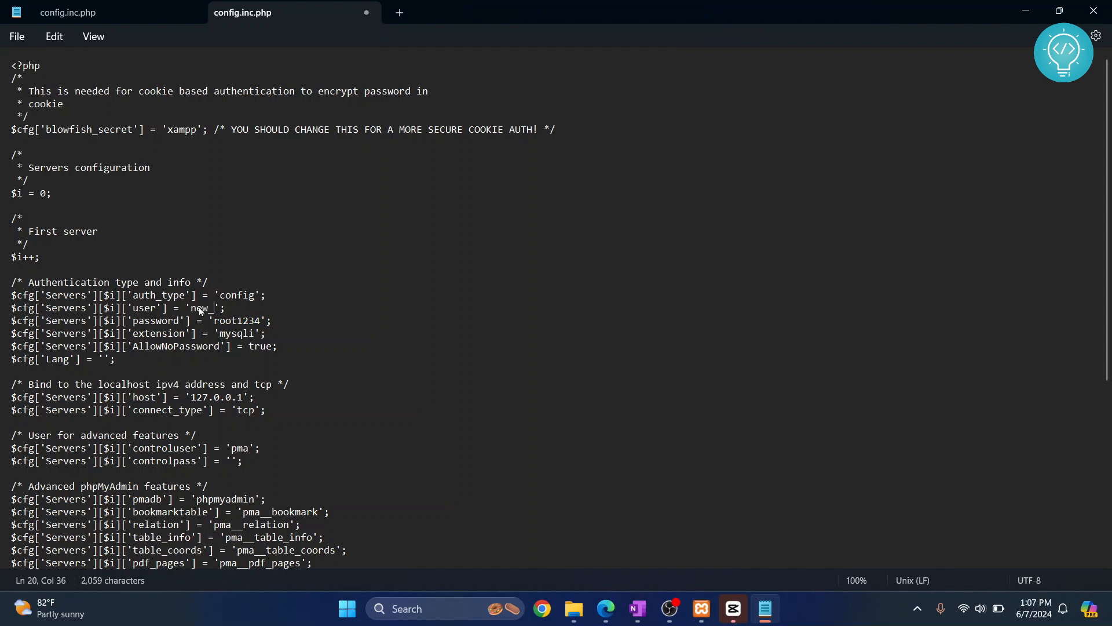
{"action": "double_click", "coordinate": [236, 320]}
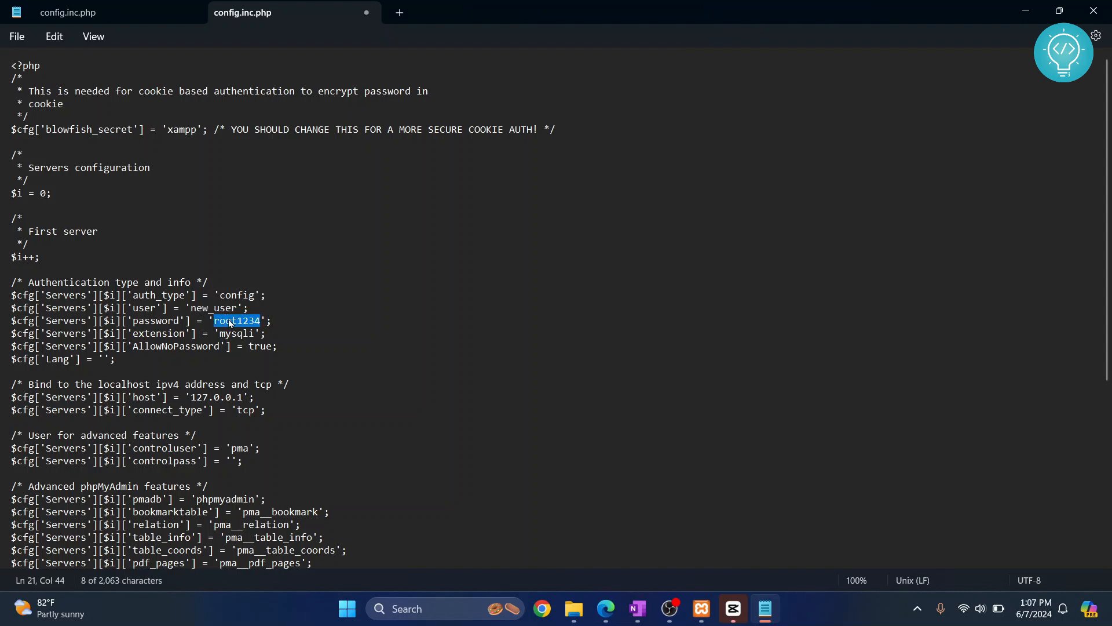
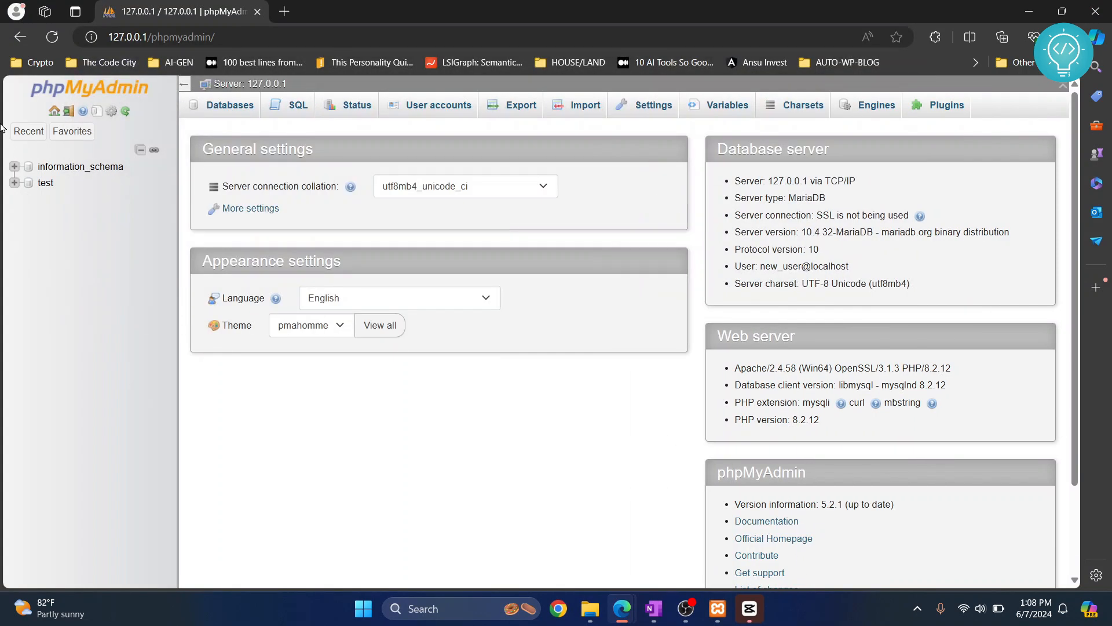
{"action": "mouse_move", "coordinate": [45, 183]}
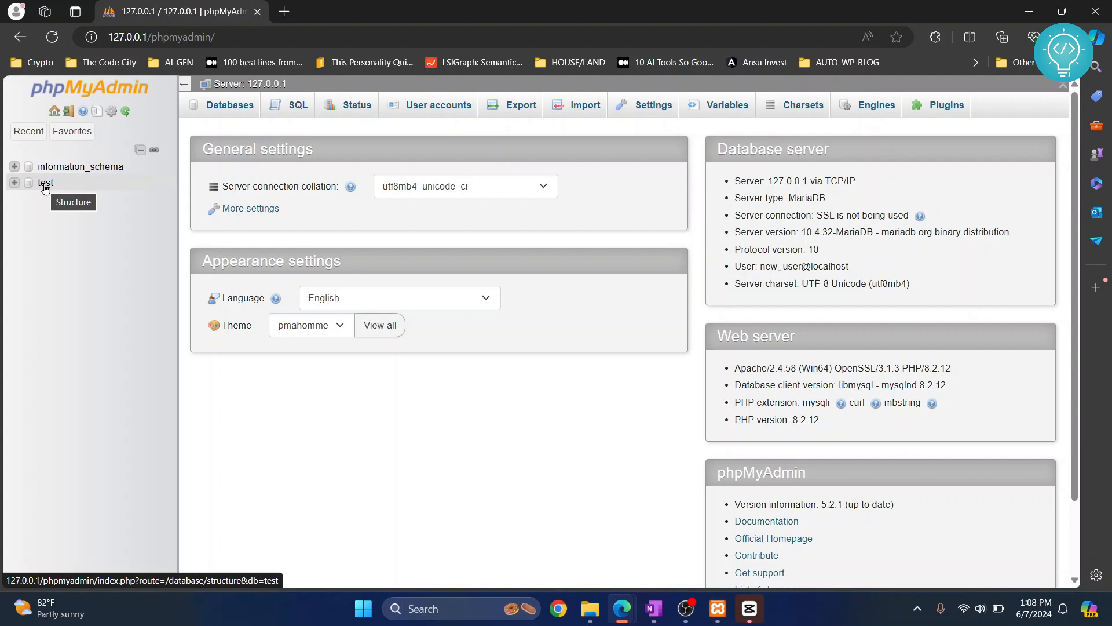
As new_user, visit User accounts and Databases, then land on the server SQL query page.
{"action": "left_click", "coordinate": [438, 105]}
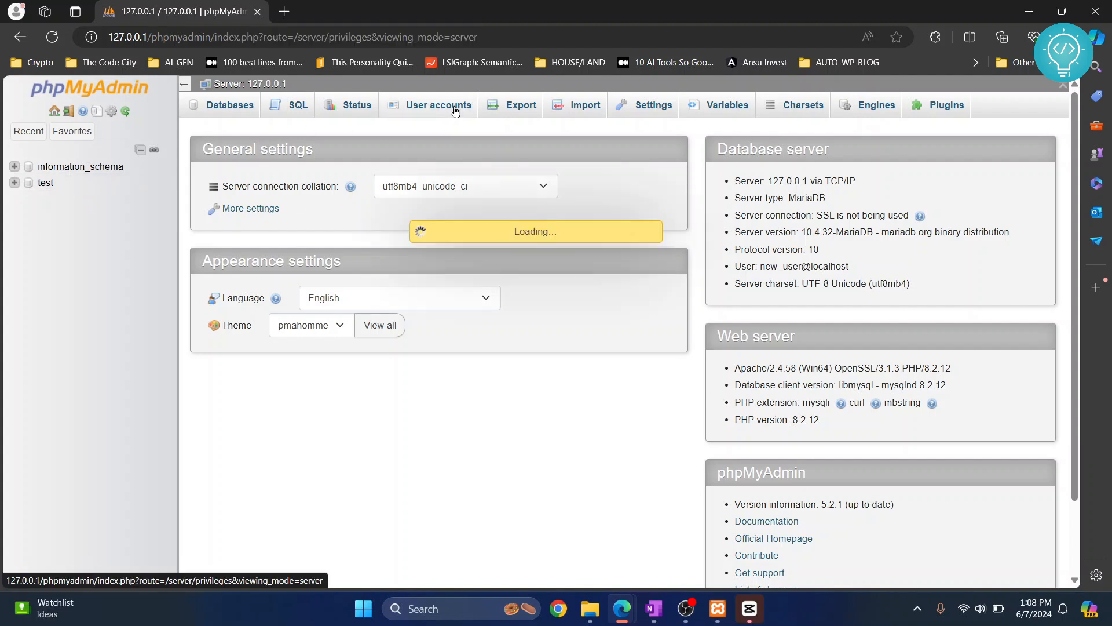
{"action": "left_click", "coordinate": [438, 105]}
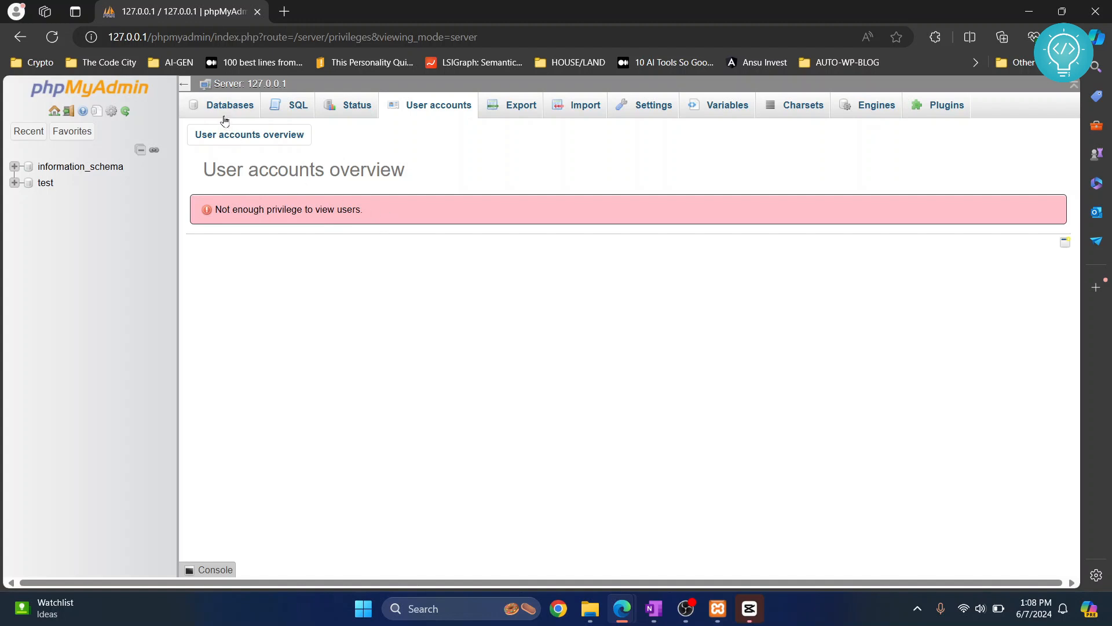
{"action": "left_click", "coordinate": [228, 105]}
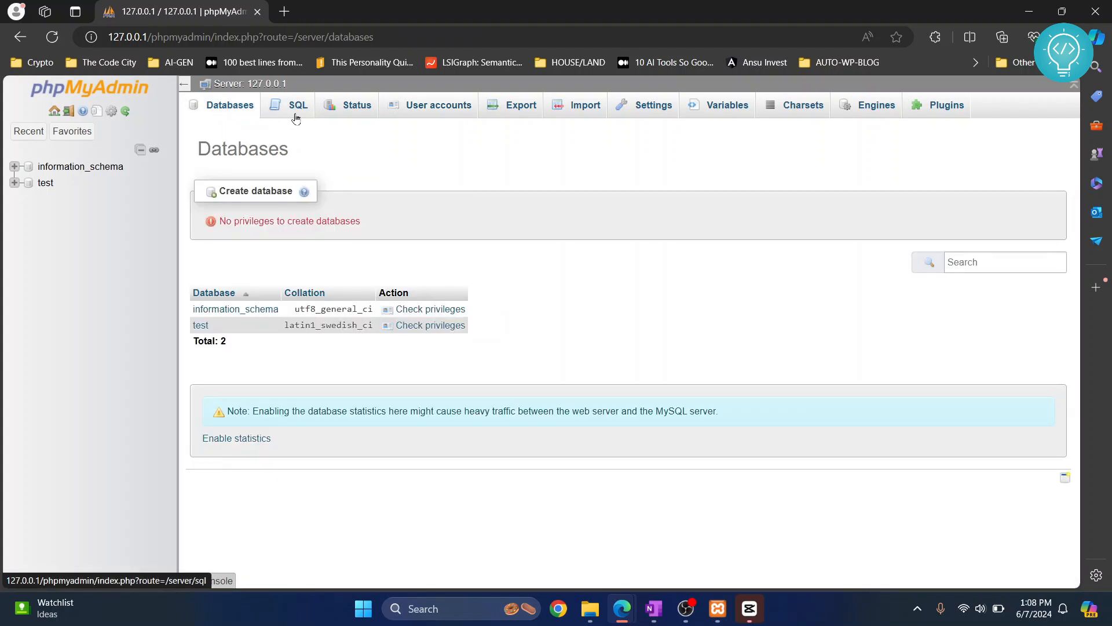
{"action": "left_click", "coordinate": [298, 105]}
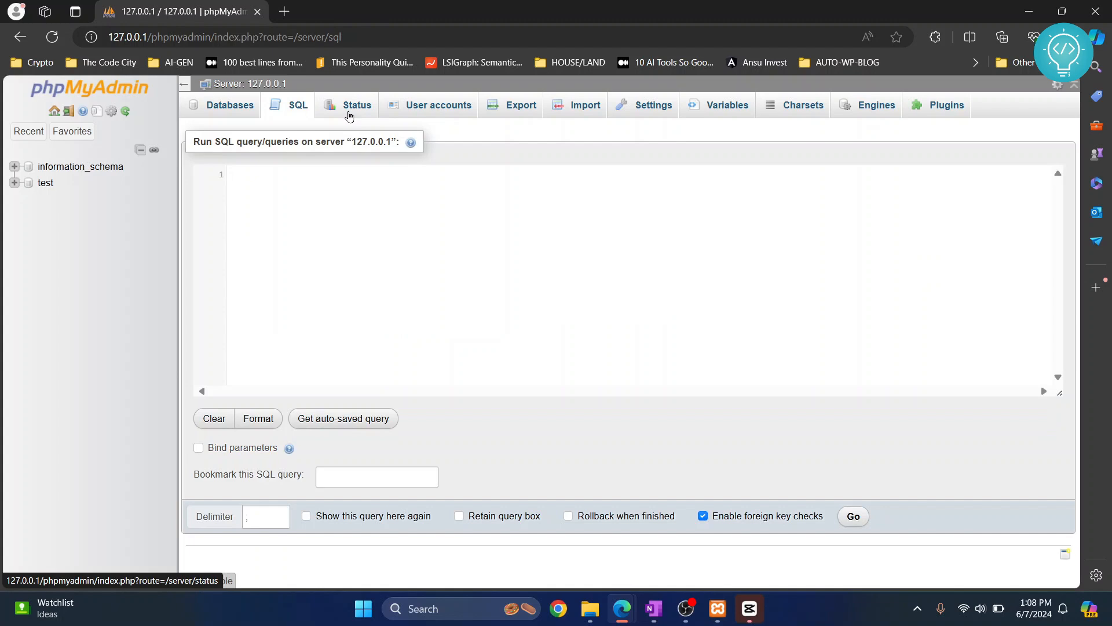